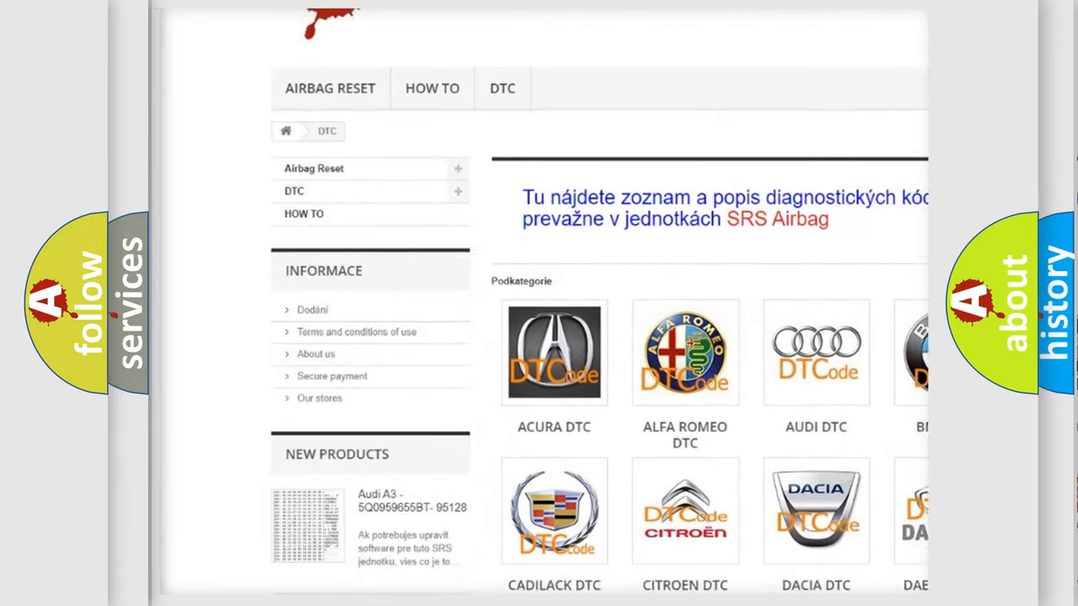
{"action": "scroll", "scroll_direction": "down", "scroll_amount": 3}
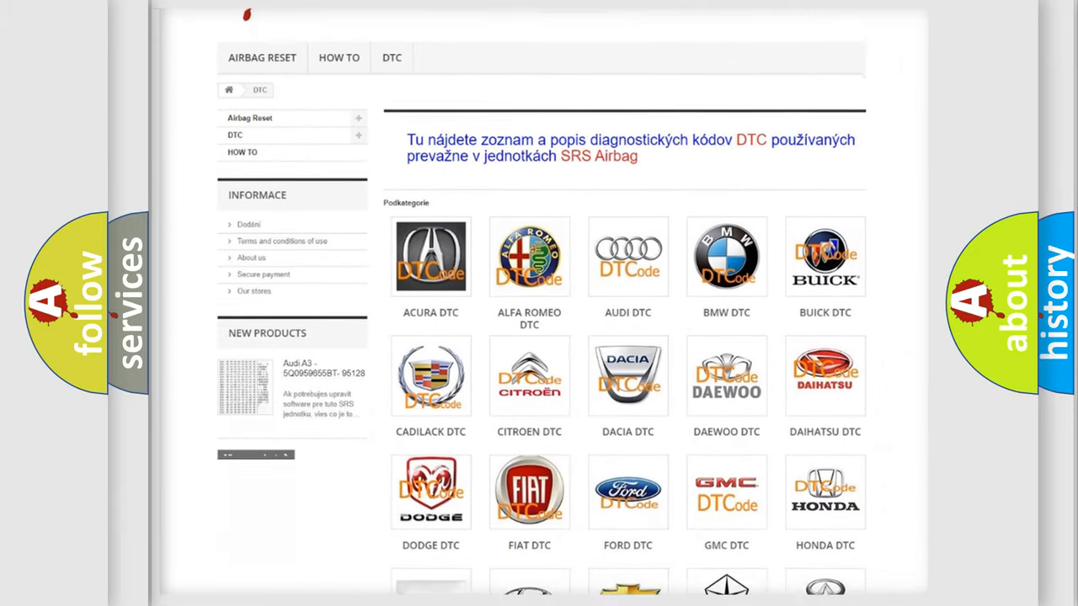
{"action": "scroll", "scroll_direction": "down", "scroll_amount": 3}
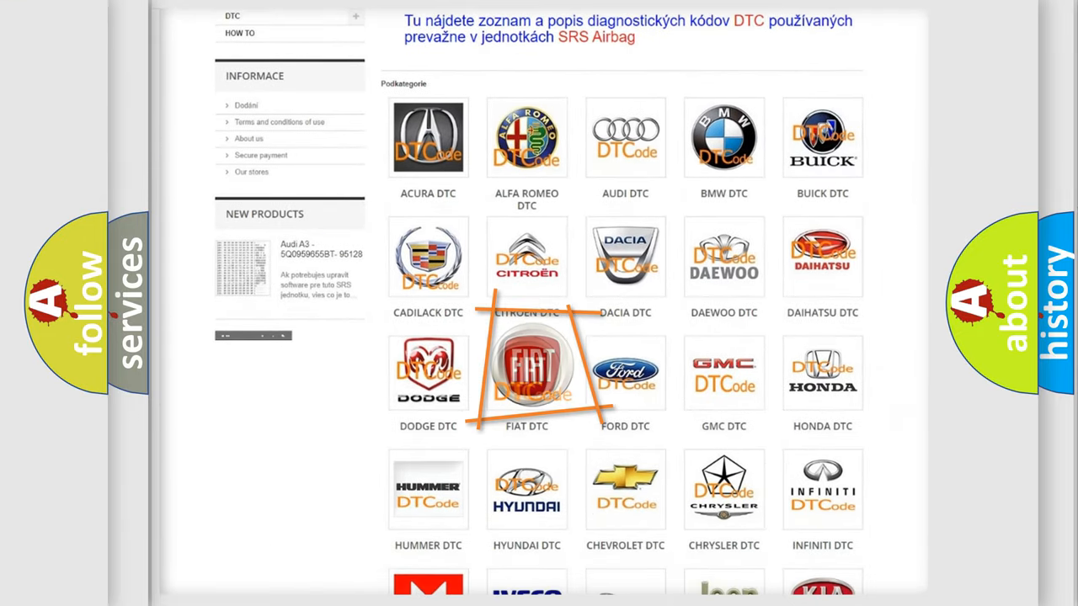